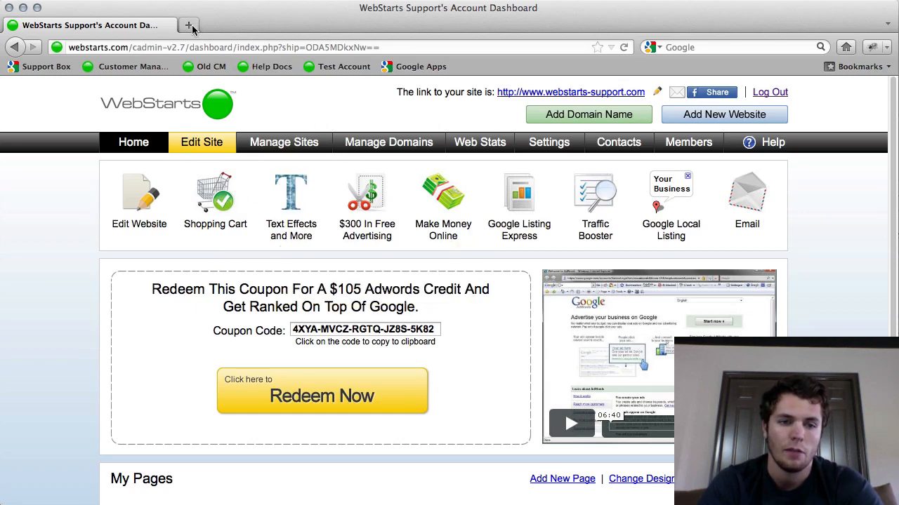
In a new tab, search support.webstarts.com help for 'iframe'
left_click(188, 25)
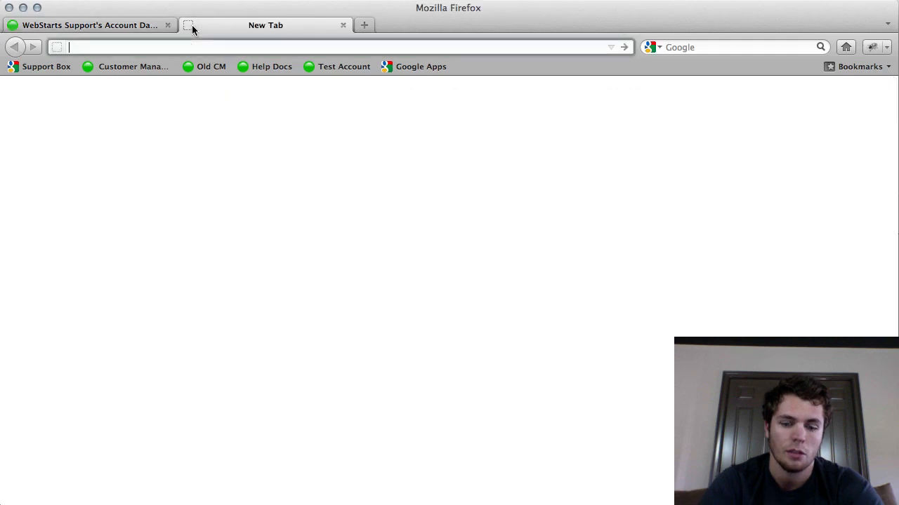
type("support.webstarts.com")
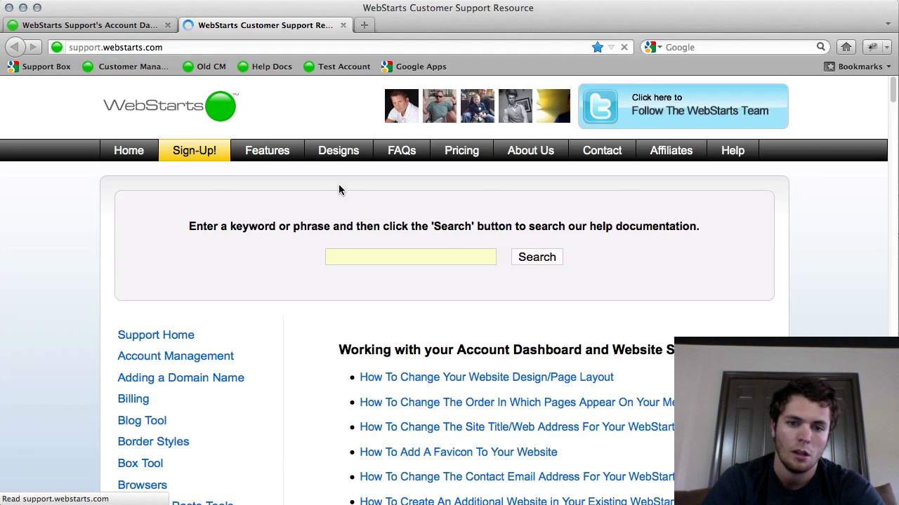
type("iframe")
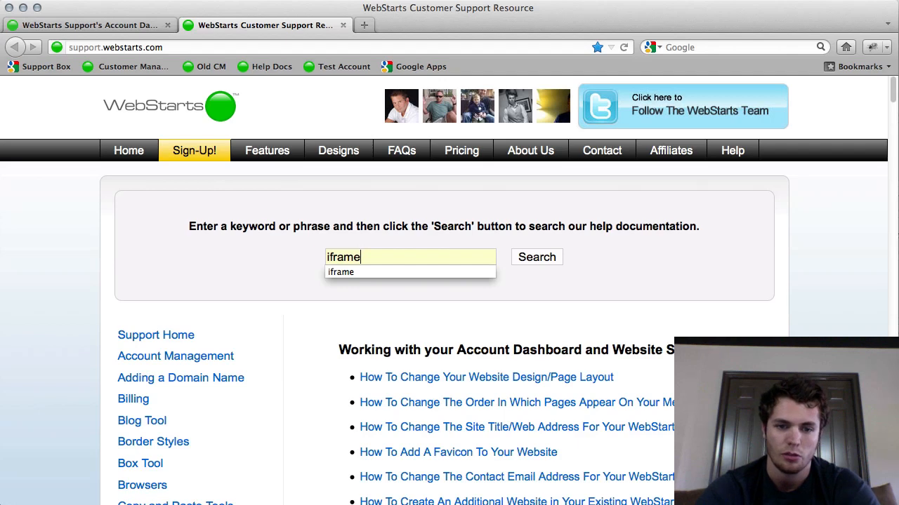
left_click(537, 257)
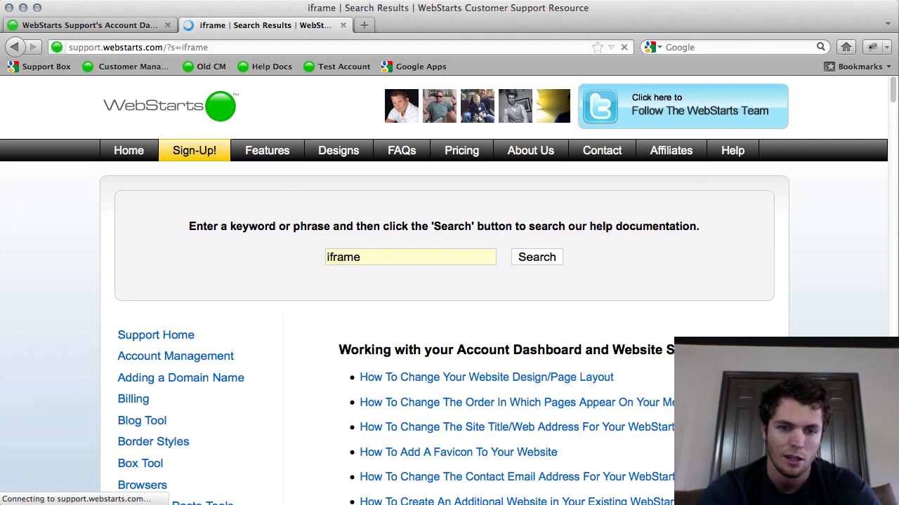
left_click(537, 257)
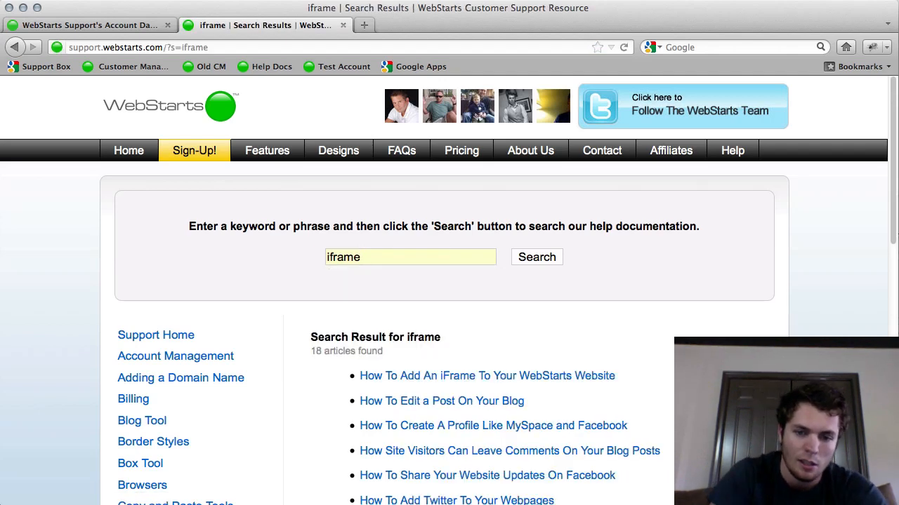
Open the 'How To Add An iFrame To Your WebStarts Website' article from the results
scroll("down", 3)
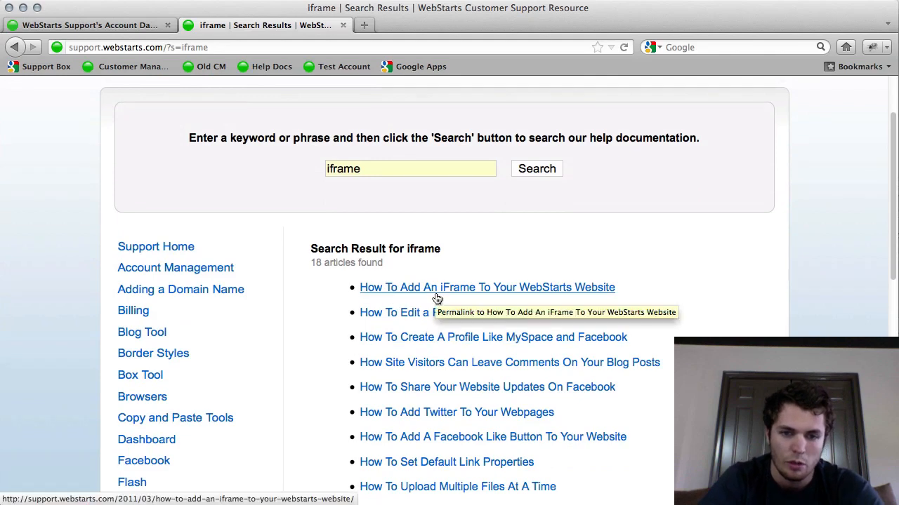
left_click(486, 286)
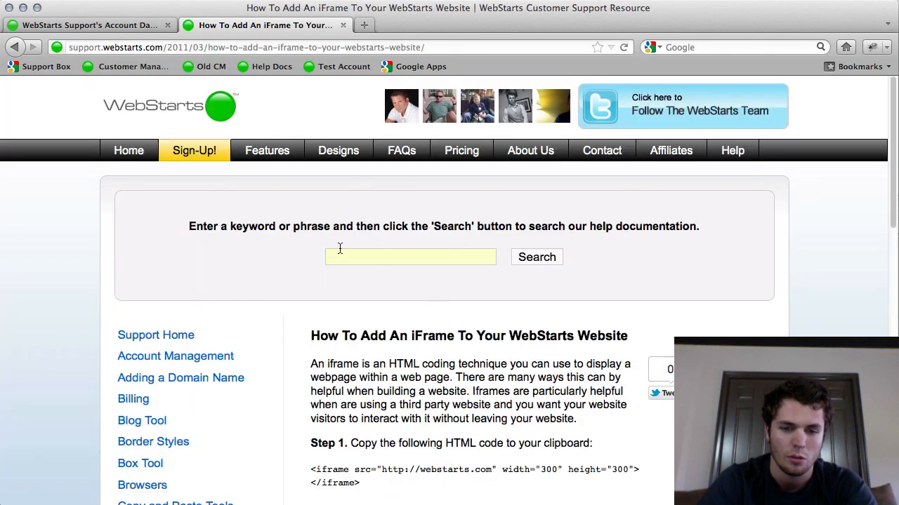
Copy the article's Step 1 sample iframe code and return to the account dashboard
scroll("down", 3)
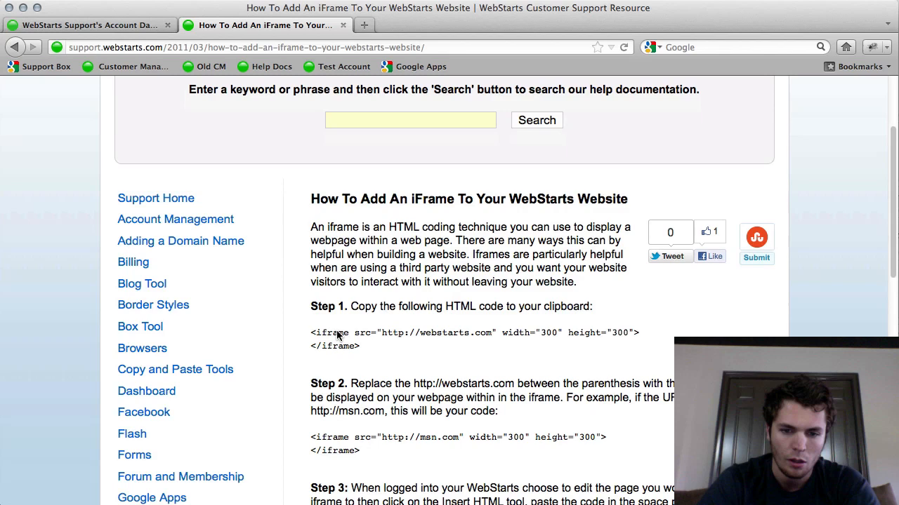
scroll("down", 3)
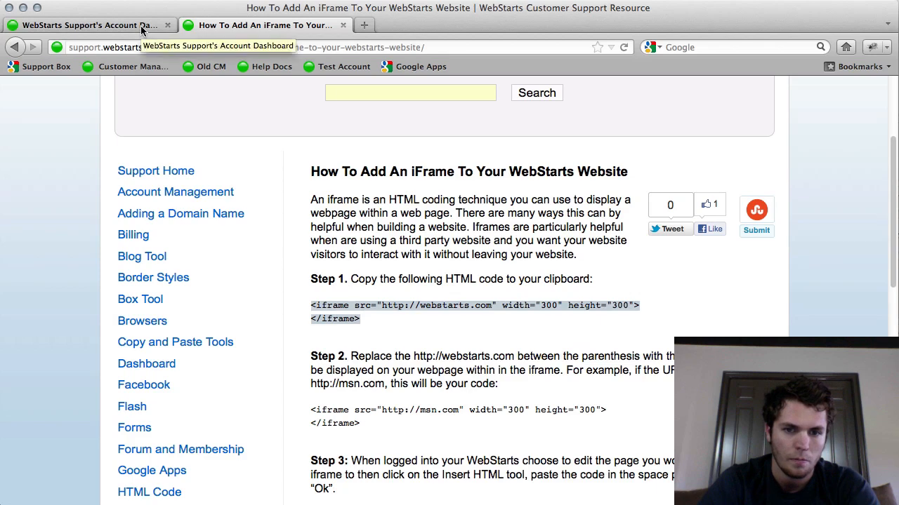
left_click(91, 25)
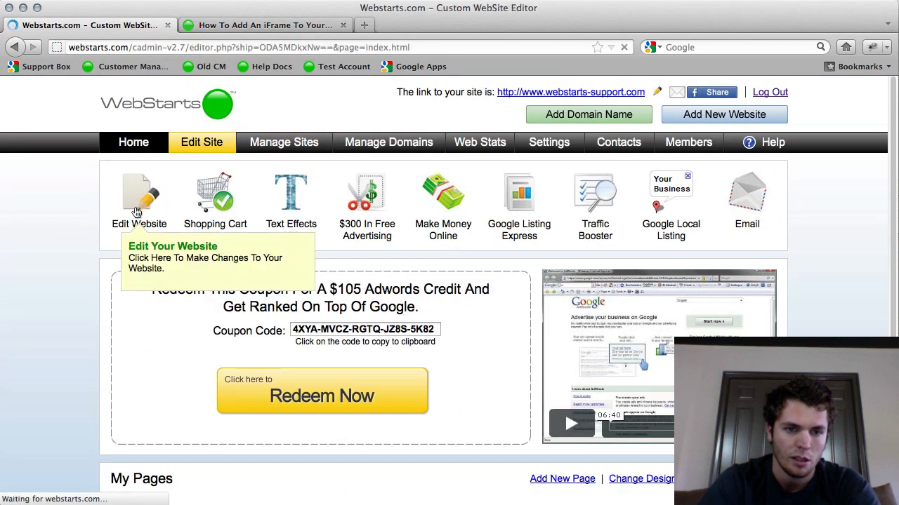
In the website editor, create a new page named Blog copied from Home, dismissing the page-not-found message
left_click(139, 196)
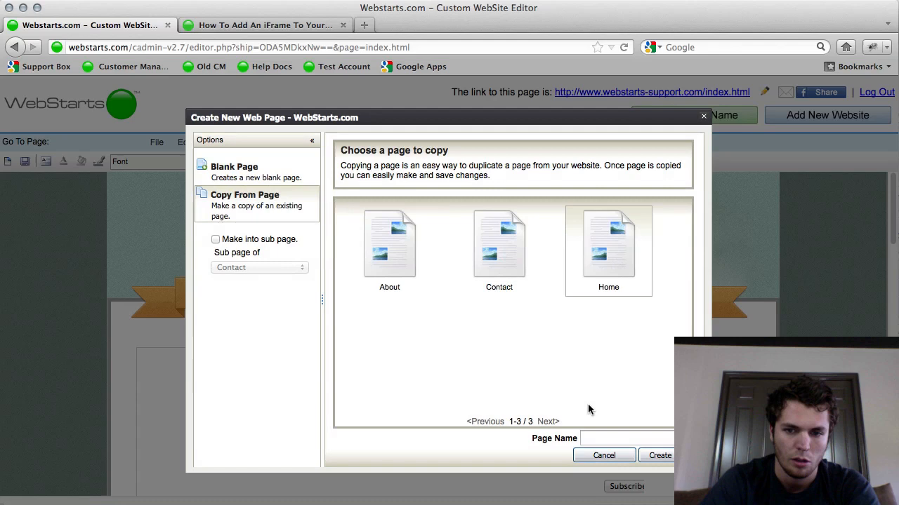
left_click(659, 455)
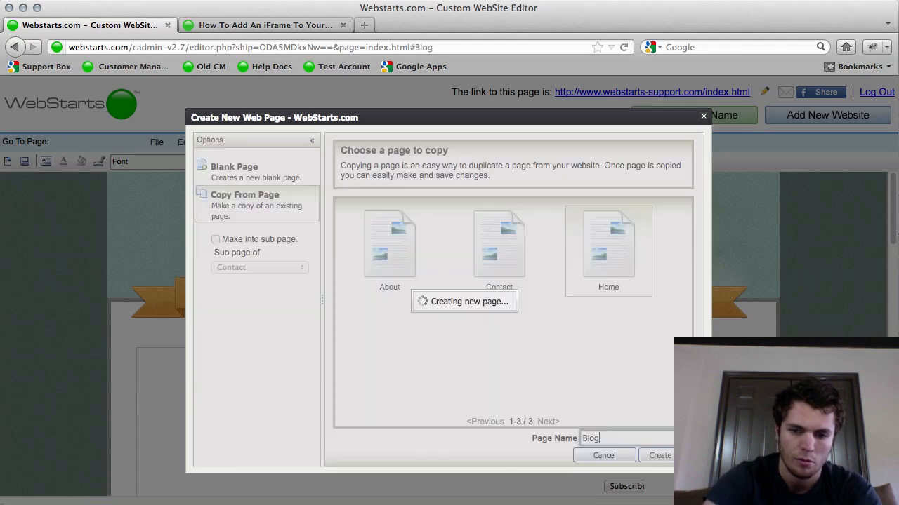
left_click(658, 455)
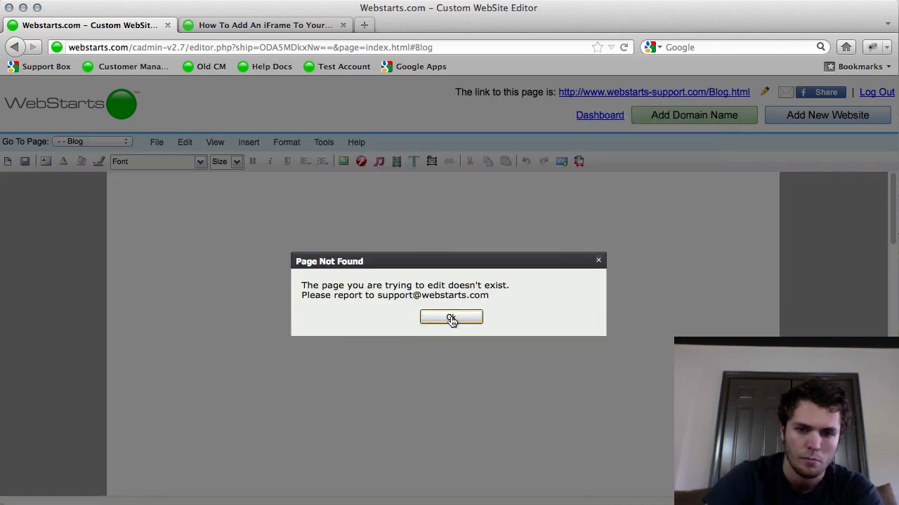
left_click(450, 317)
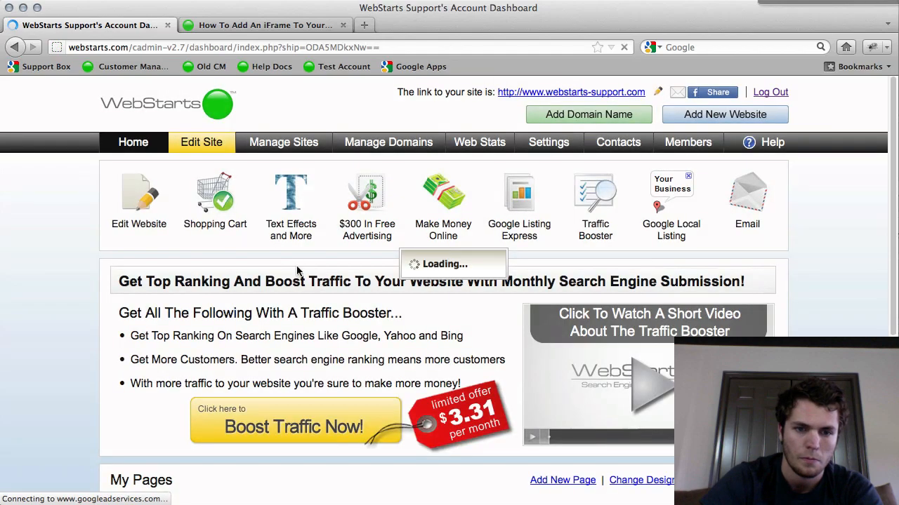
Open the new Blog page from My Pages for editing
scroll("down", 3)
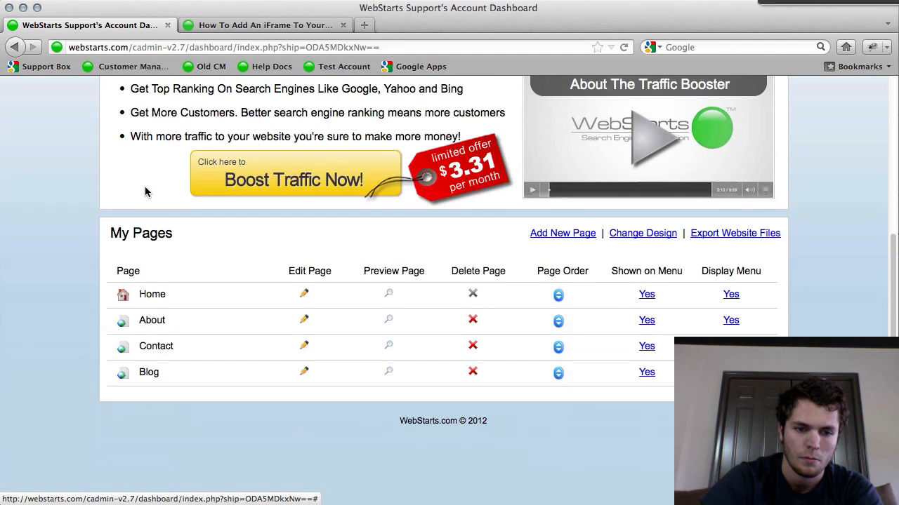
mouse_move(303, 372)
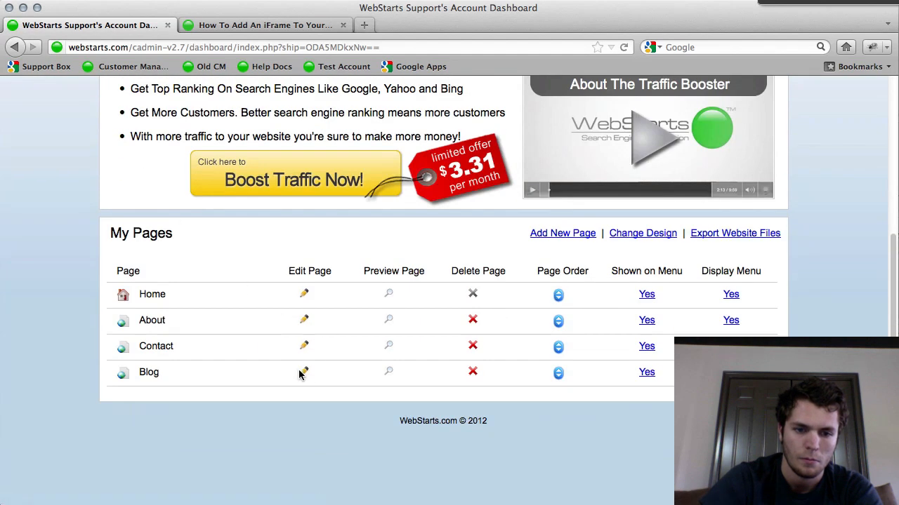
left_click(303, 372)
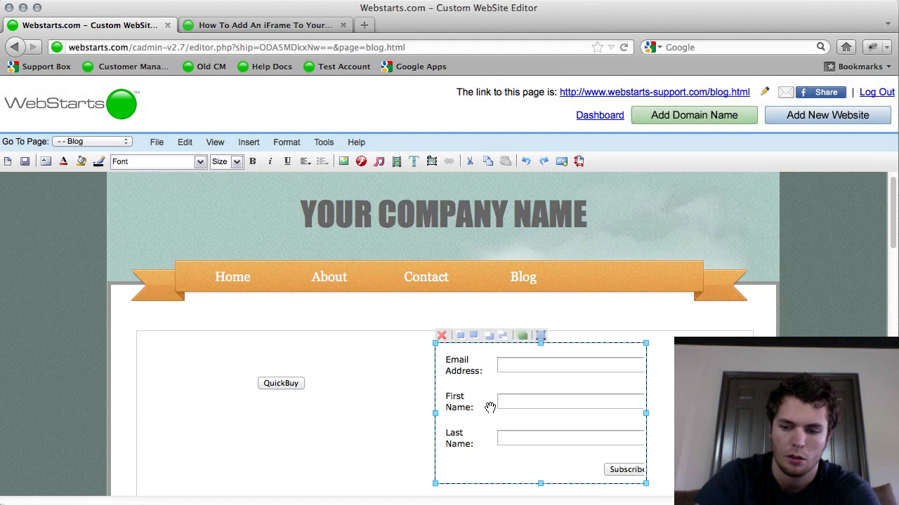
Pick a spot in the Blog page body and bring up the Insert options including HTML Code
left_click(441, 336)
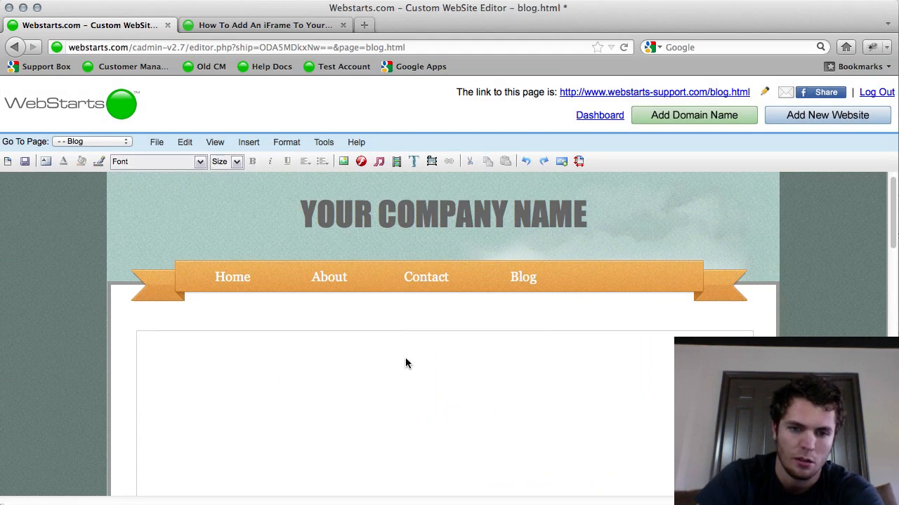
left_click(248, 142)
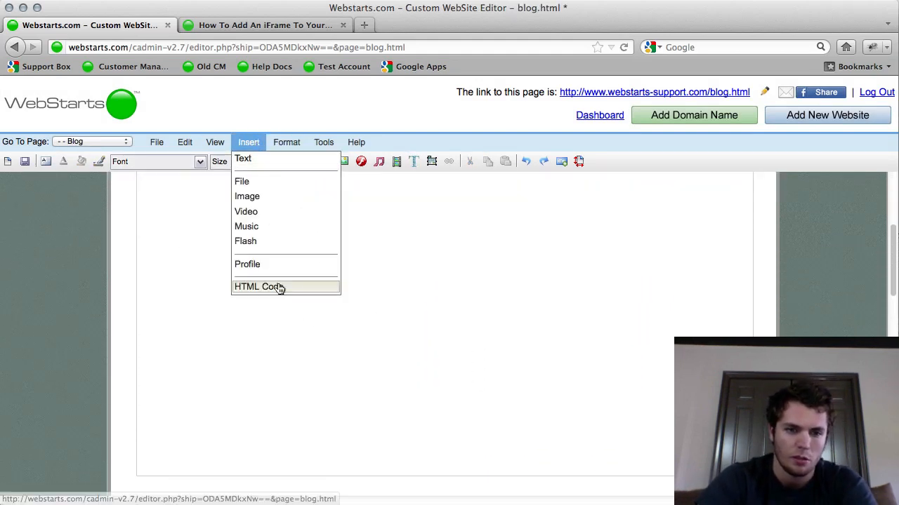
Embed an HTML Code iframe whose src is the WordPress.com blog URL on the Blog page
left_click(258, 286)
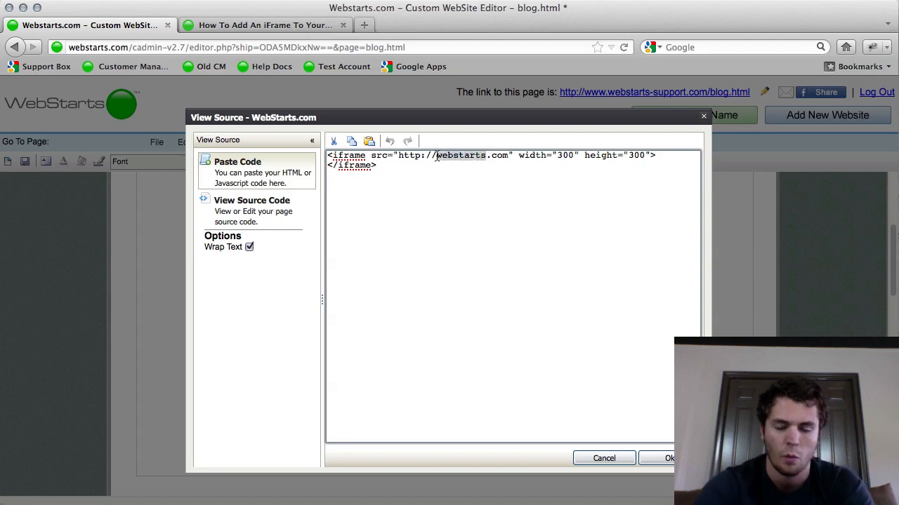
type("test.com")
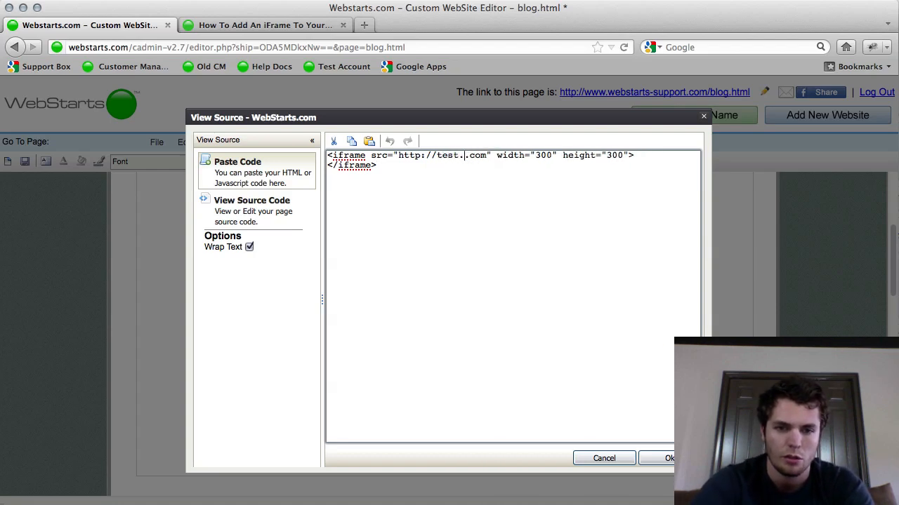
type("wordpres")
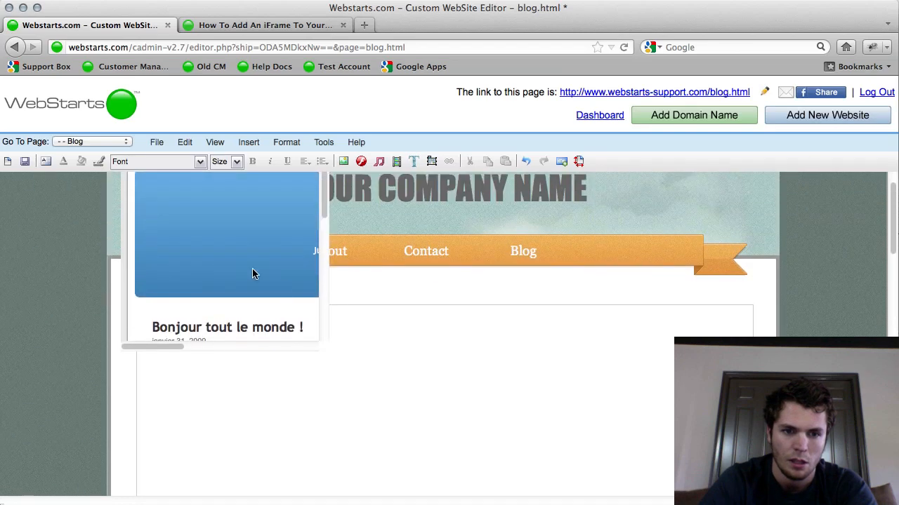
Enlarge the embedded blog frame to span the content area and save the page
left_click(253, 274)
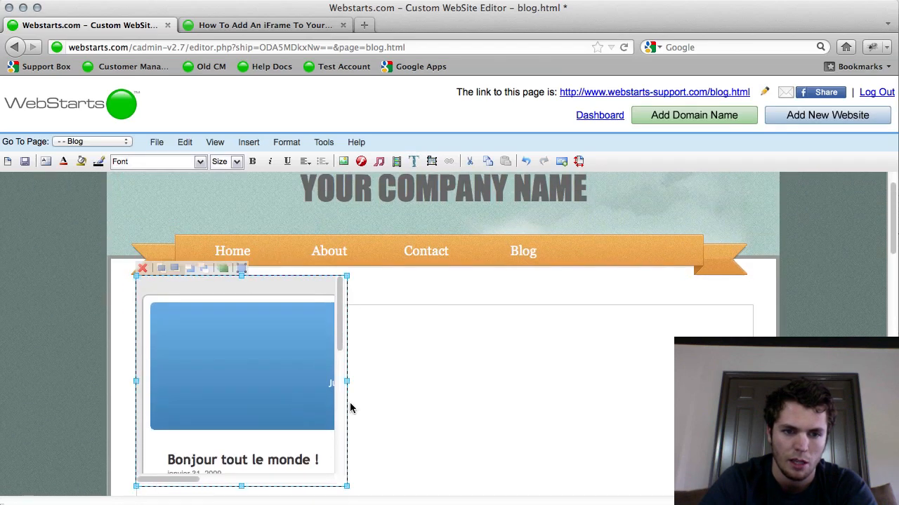
scroll("down", 3)
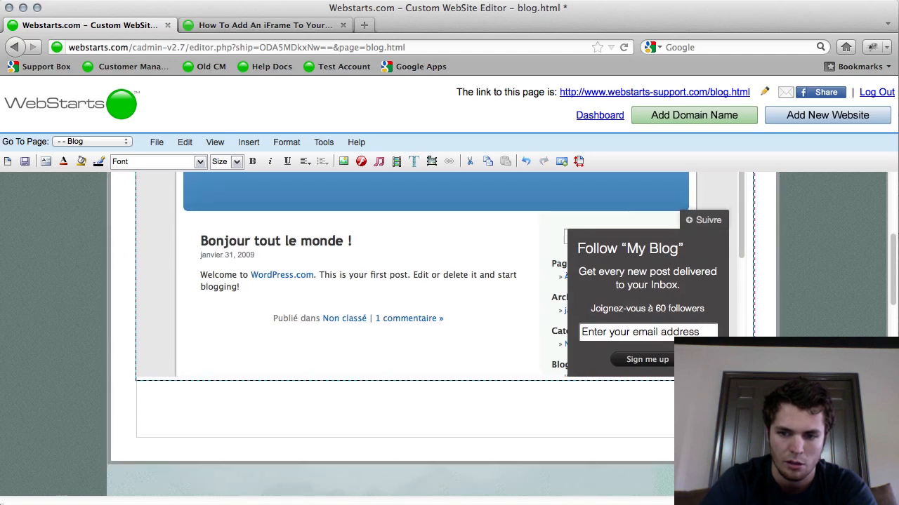
scroll("down", 3)
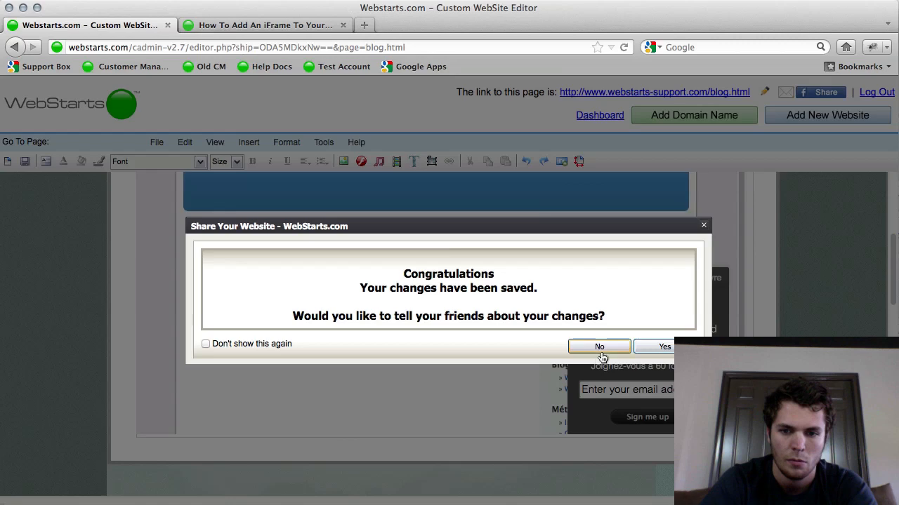
Decline the Share Your Website prompt and preview the saved Blog page
left_click(598, 345)
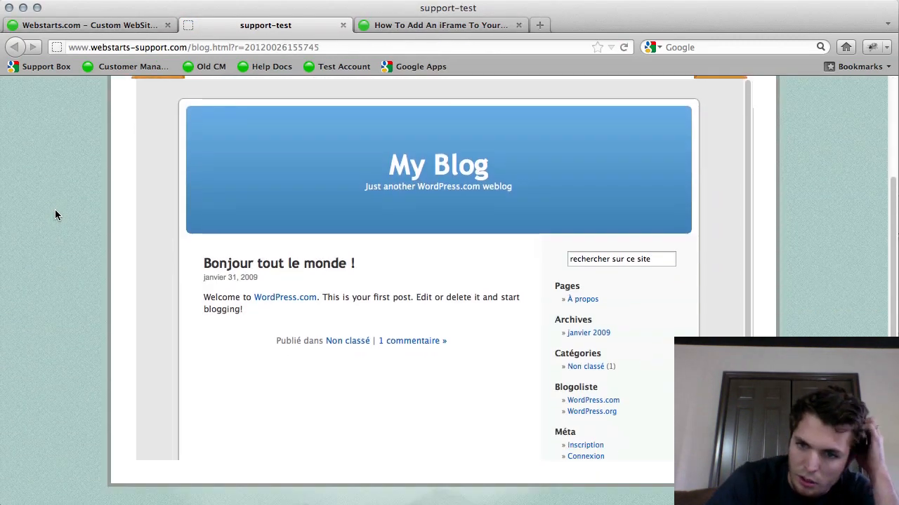
scroll("down", 3)
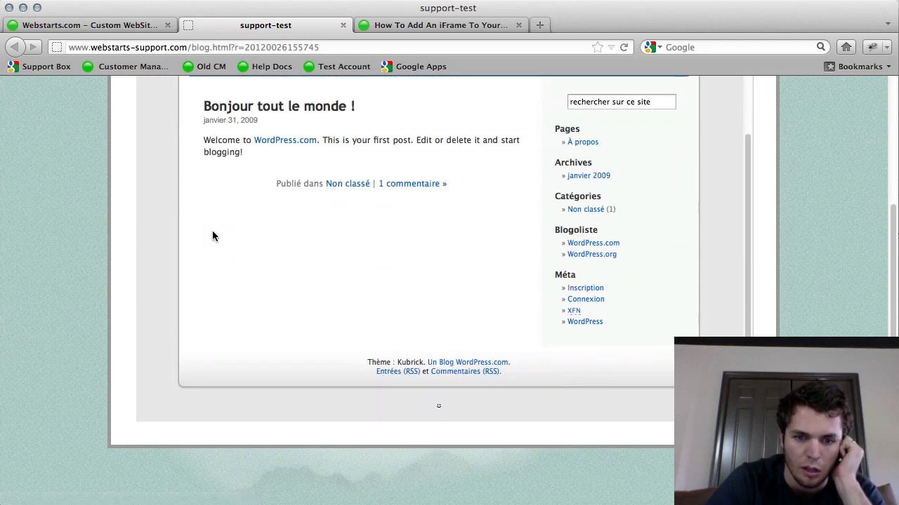
scroll("up", 3)
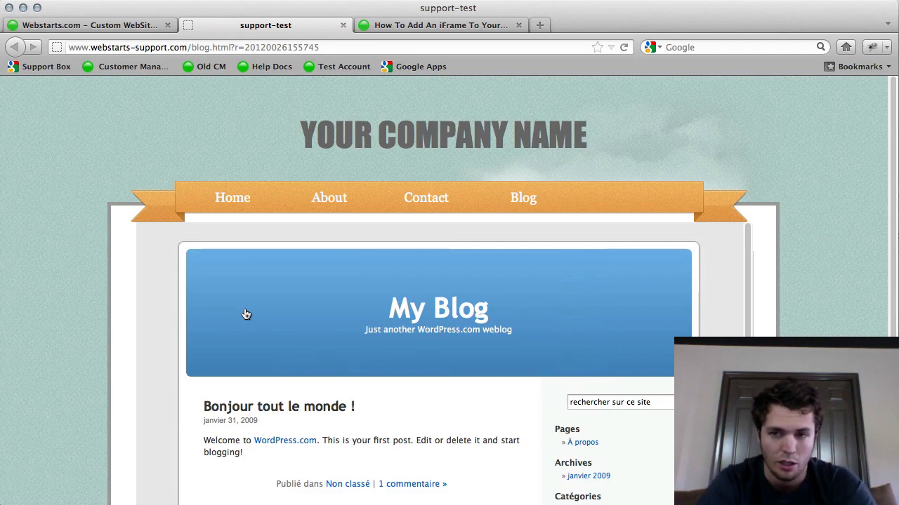
mouse_move(303, 139)
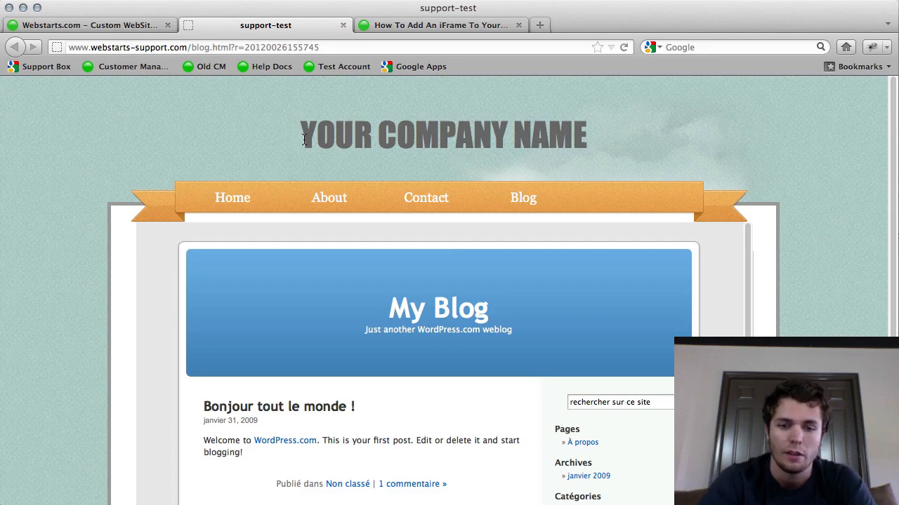
Scroll through the live Blog page to check the embedded My Blog WordPress content
scroll("down", 3)
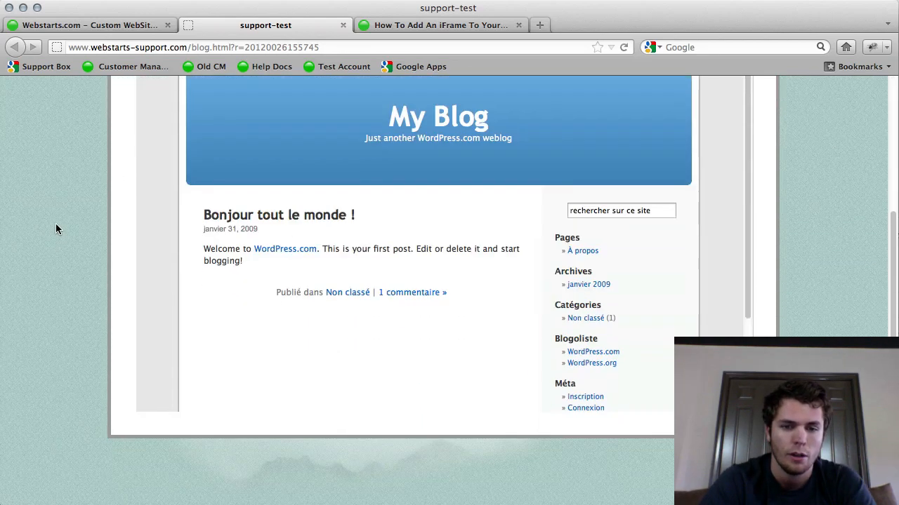
scroll("up", 3)
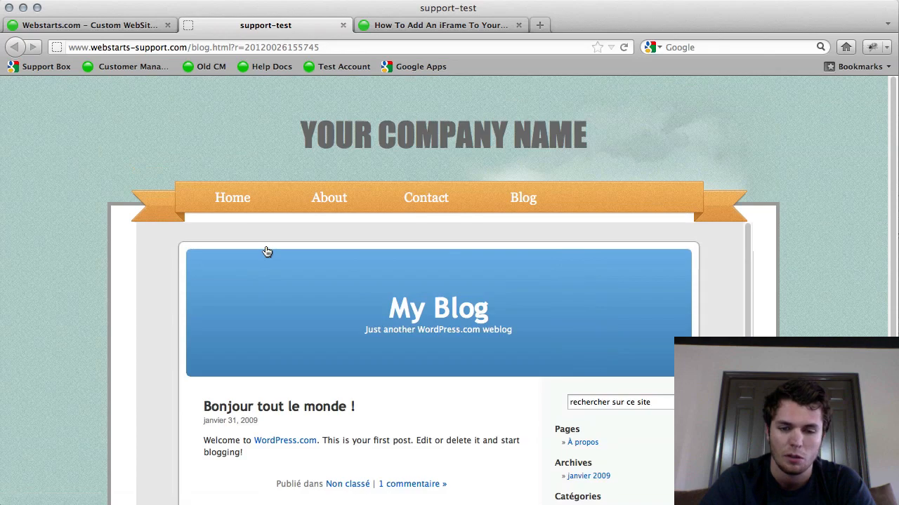
scroll("down", 3)
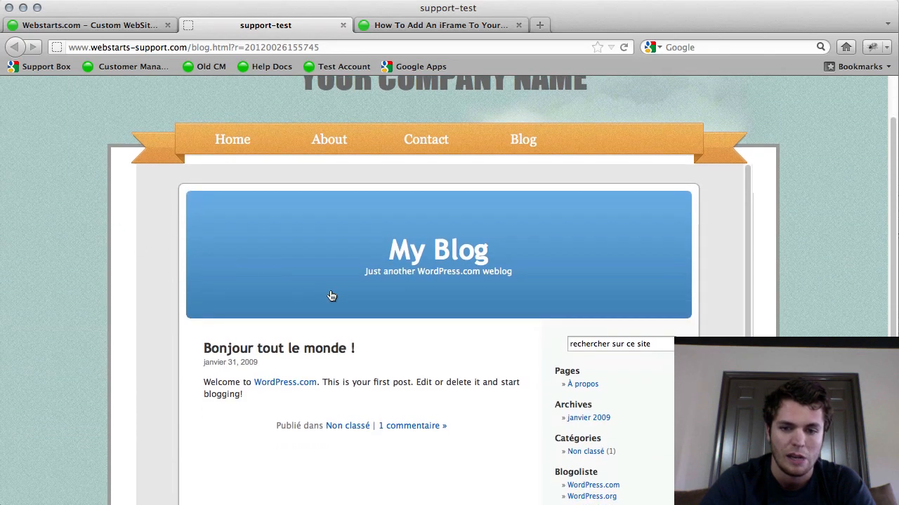
scroll("down", 3)
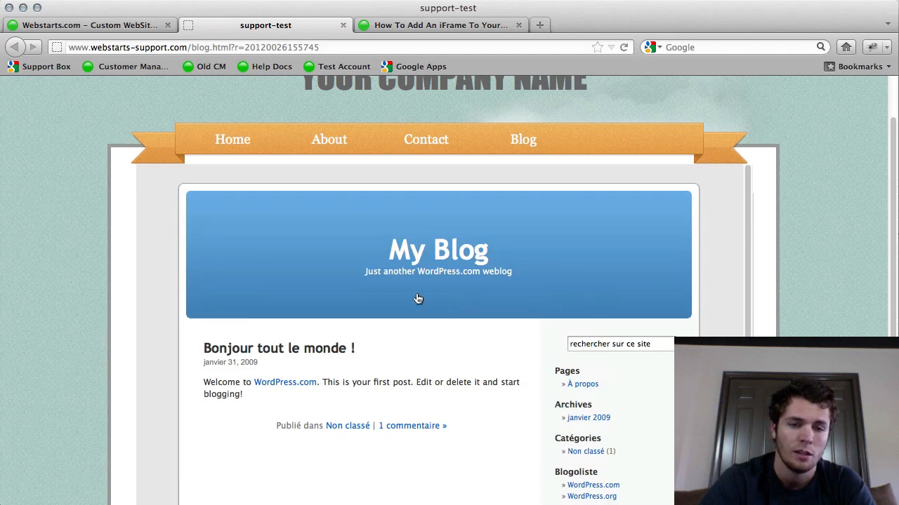
scroll("up", 3)
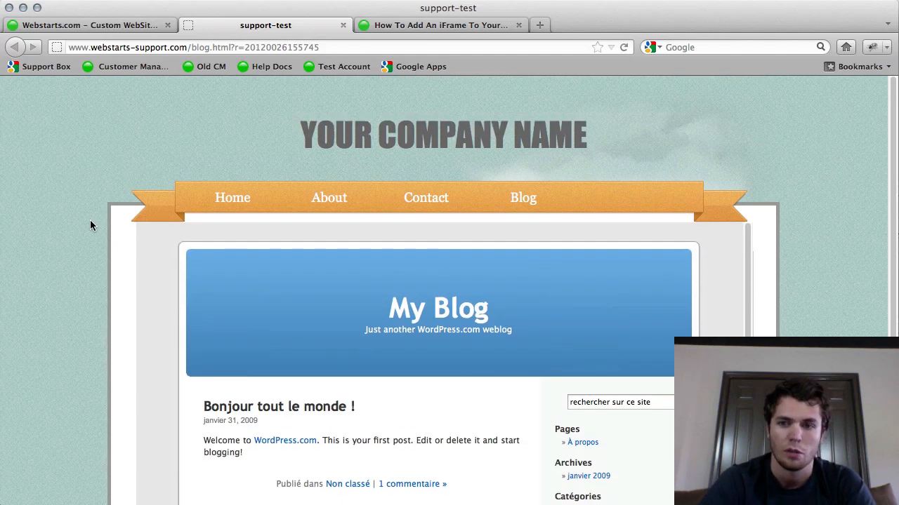